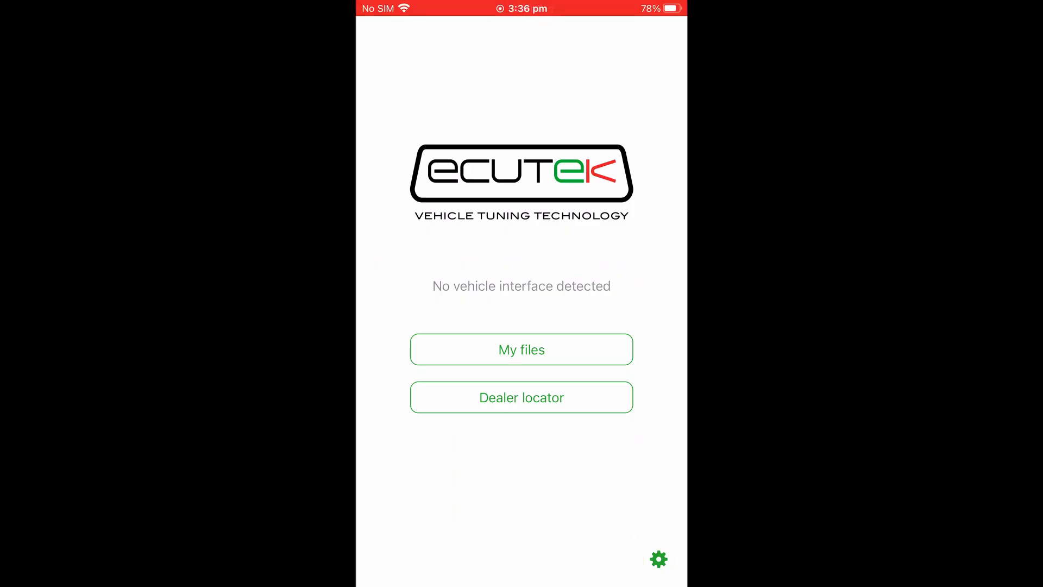
Create a new EcuTek account from the settings' EcuTek Account page and log in.
left_click(659, 558)
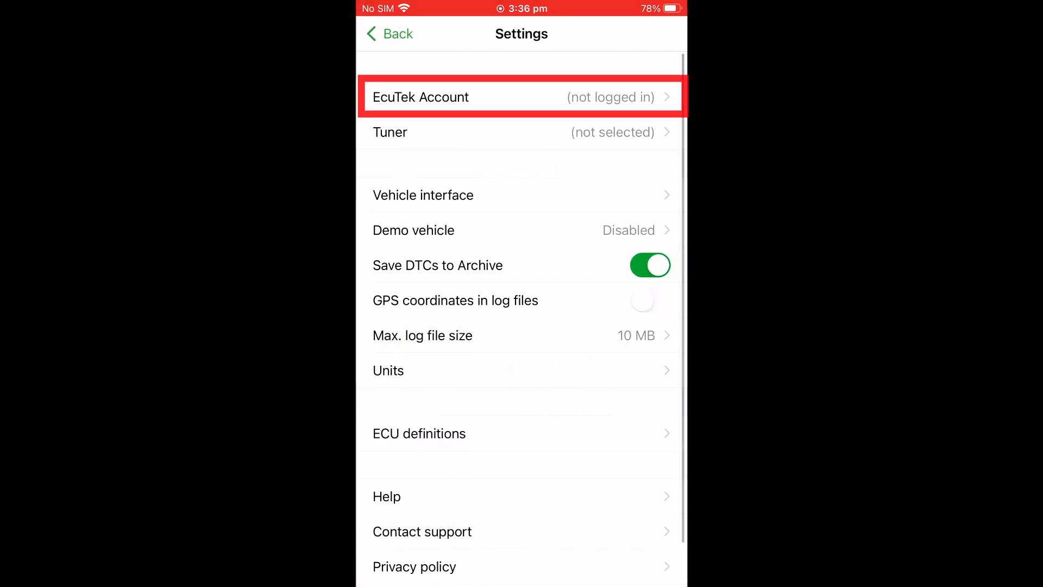
left_click(520, 97)
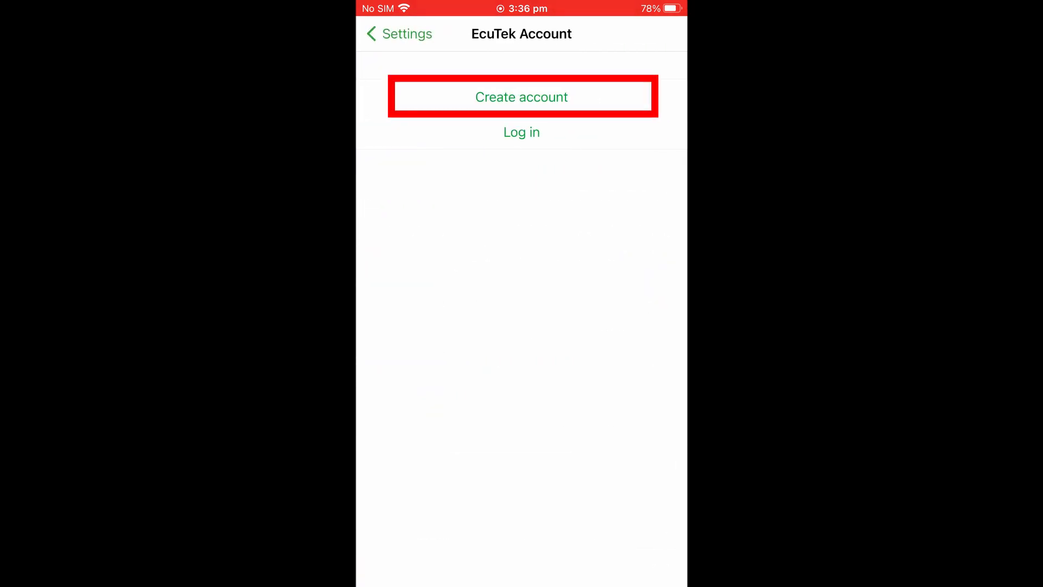
left_click(521, 97)
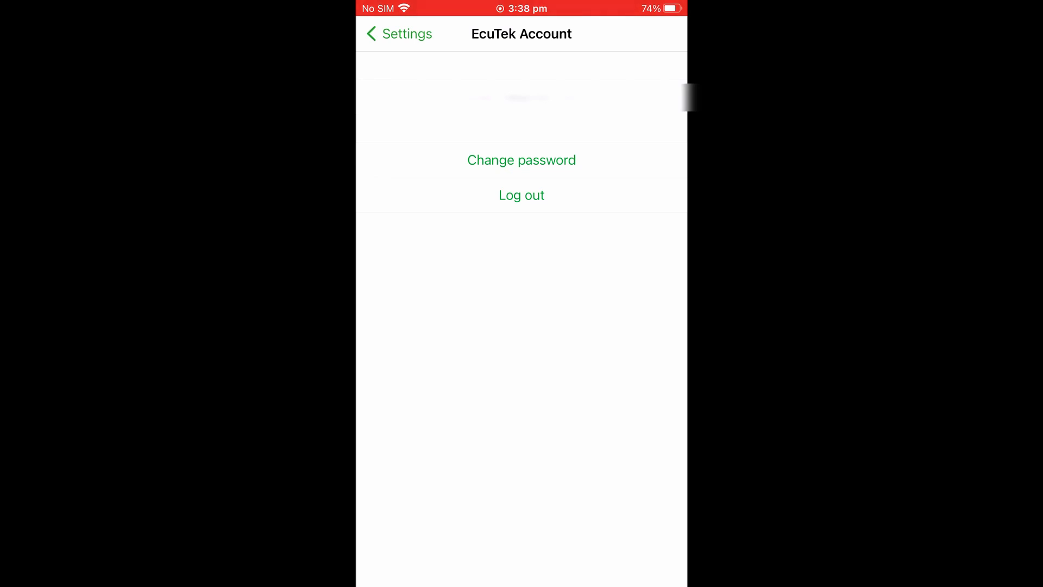
Choose EcuTek Japan as the tuner by searching 'Ecut' in the tuner list.
left_click(398, 33)
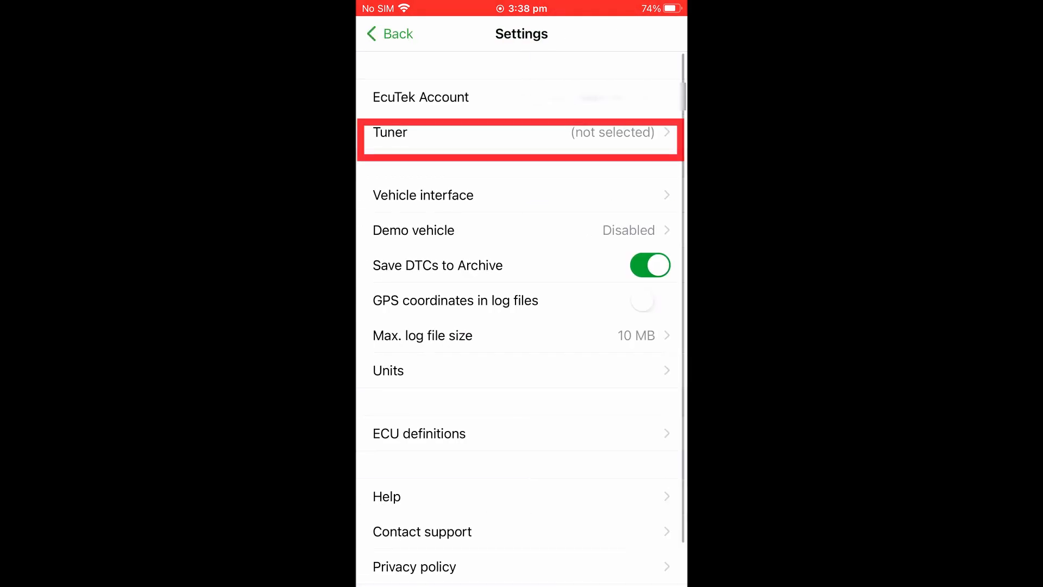
left_click(521, 132)
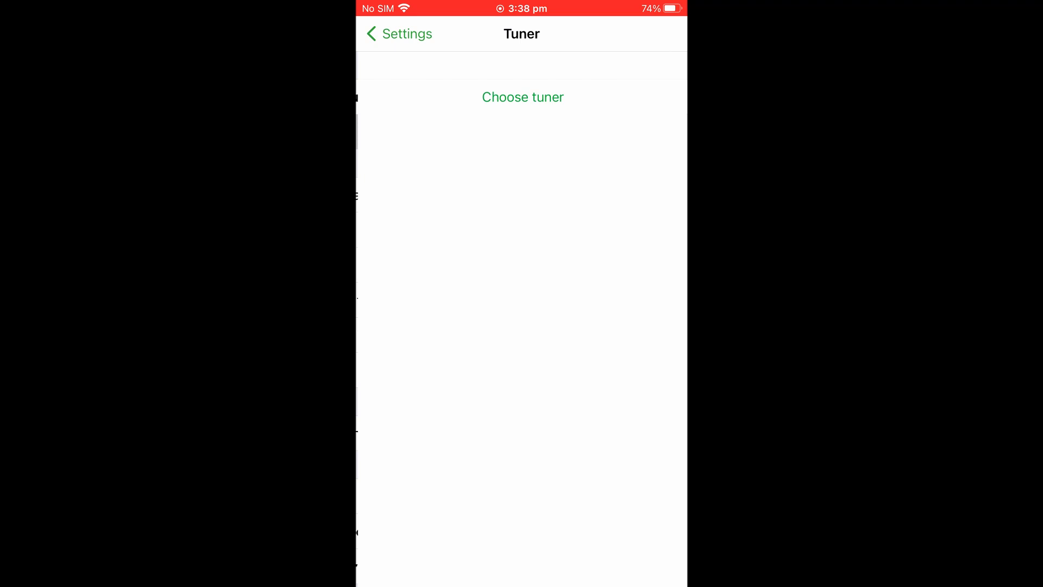
left_click(522, 97)
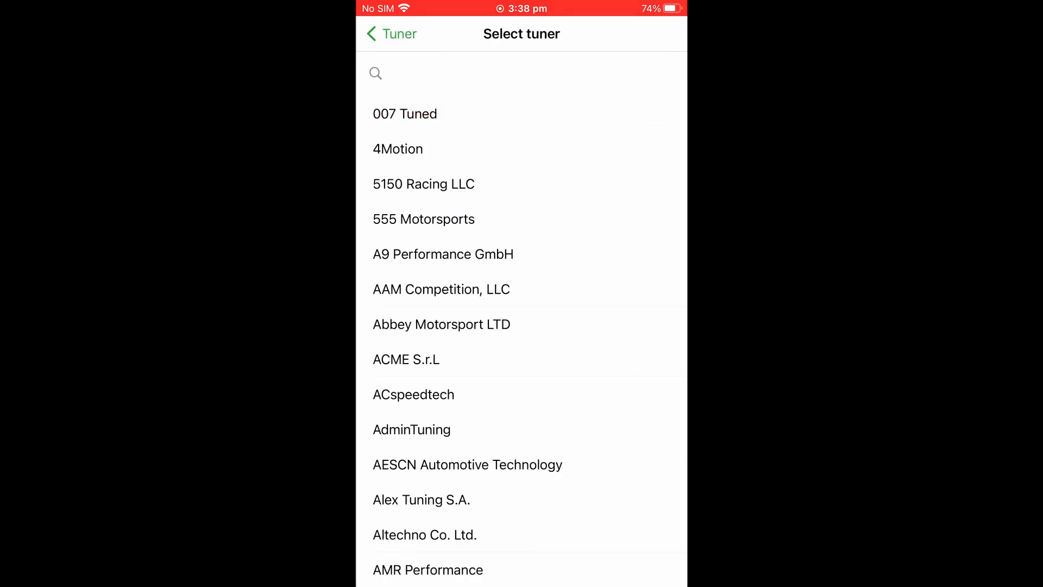
type("Ecut")
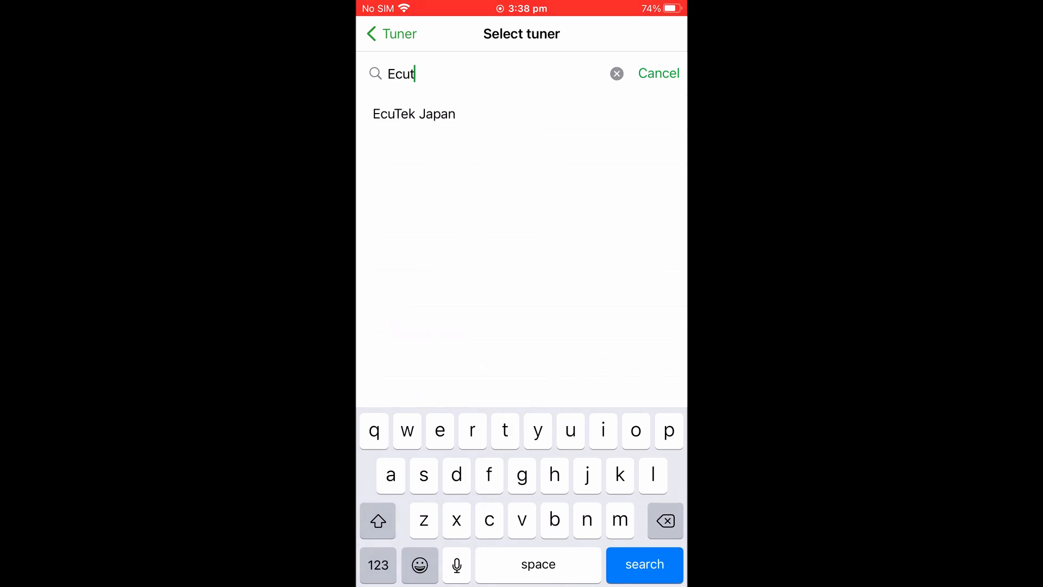
left_click(414, 114)
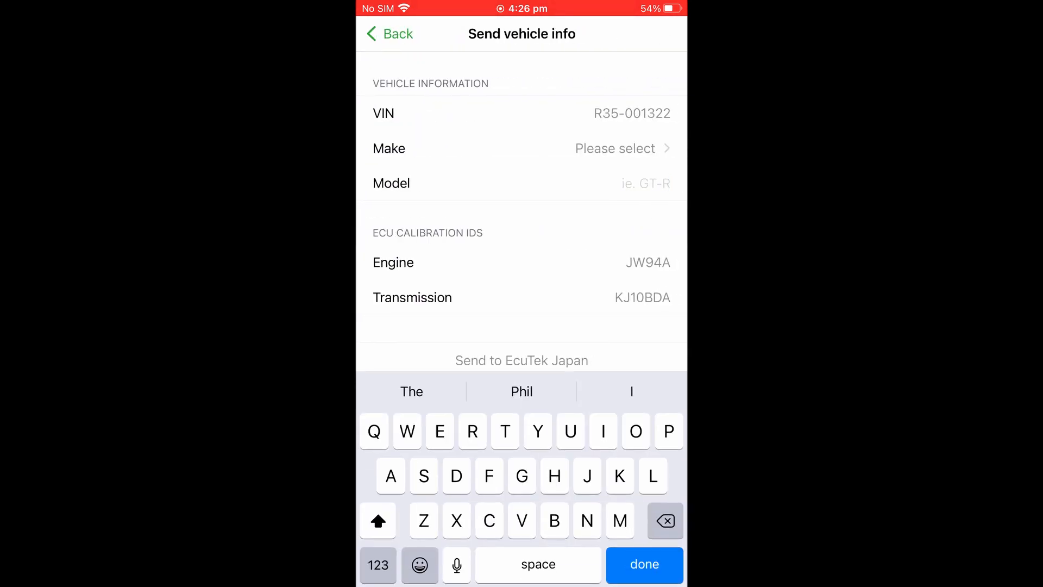
Fill the vehicle info form with model 'Gtr' and make Nissan, then return home.
type("Gtr")
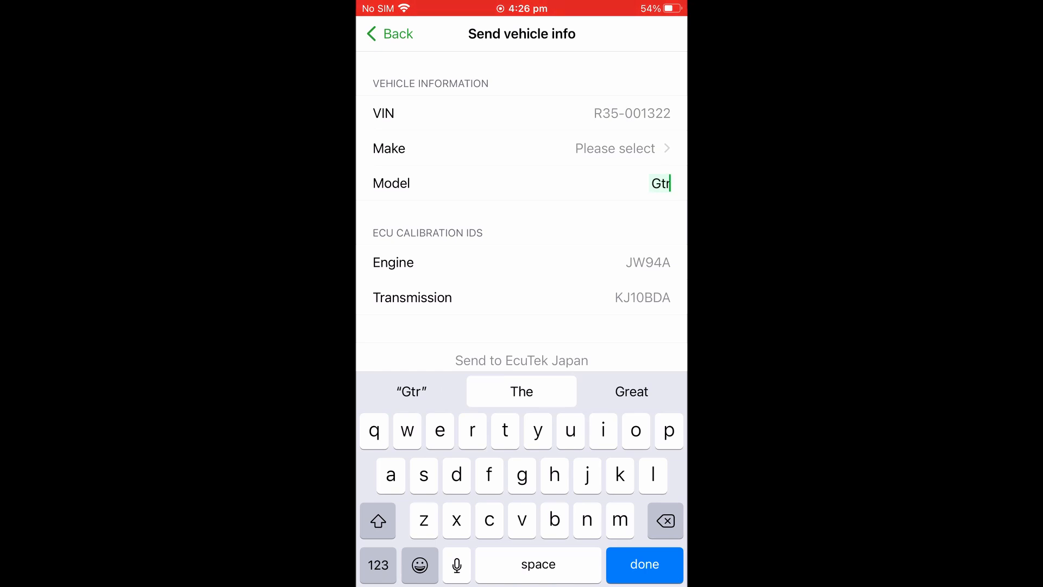
left_click(613, 149)
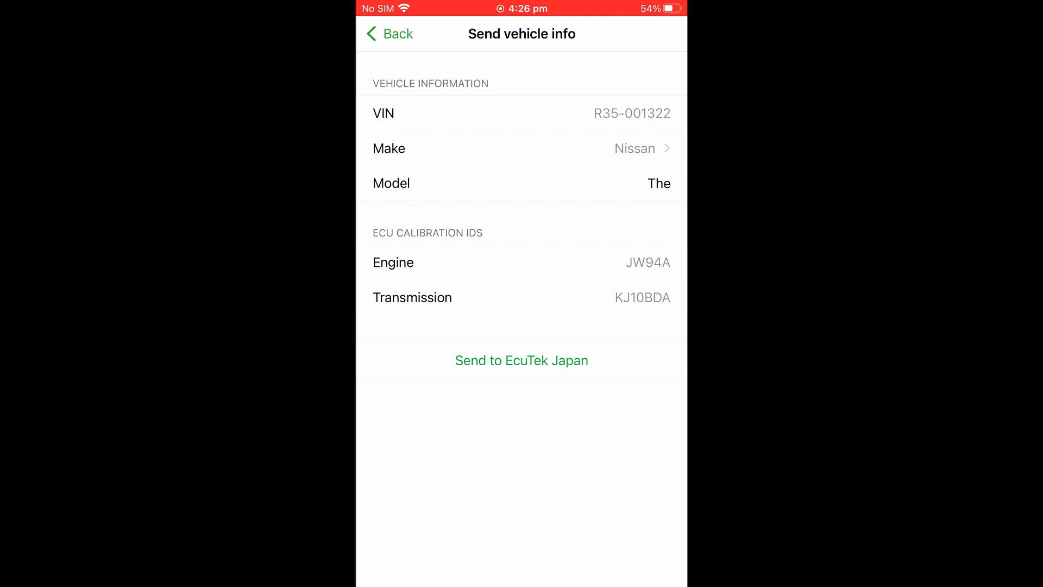
left_click(388, 34)
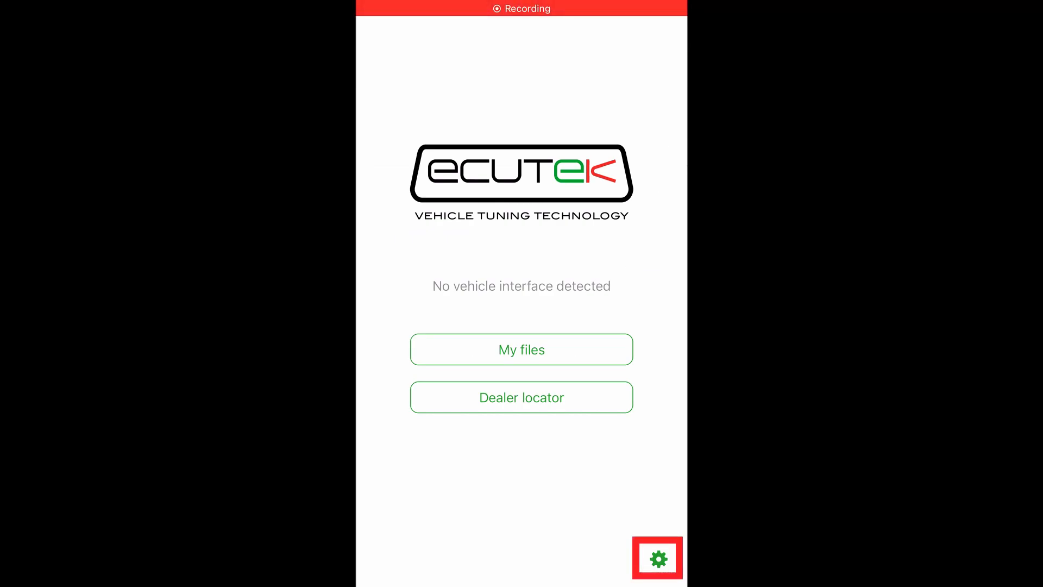
Stop using EcuTek Japan as the tuner and confirm, leaving no tuner selected.
left_click(656, 557)
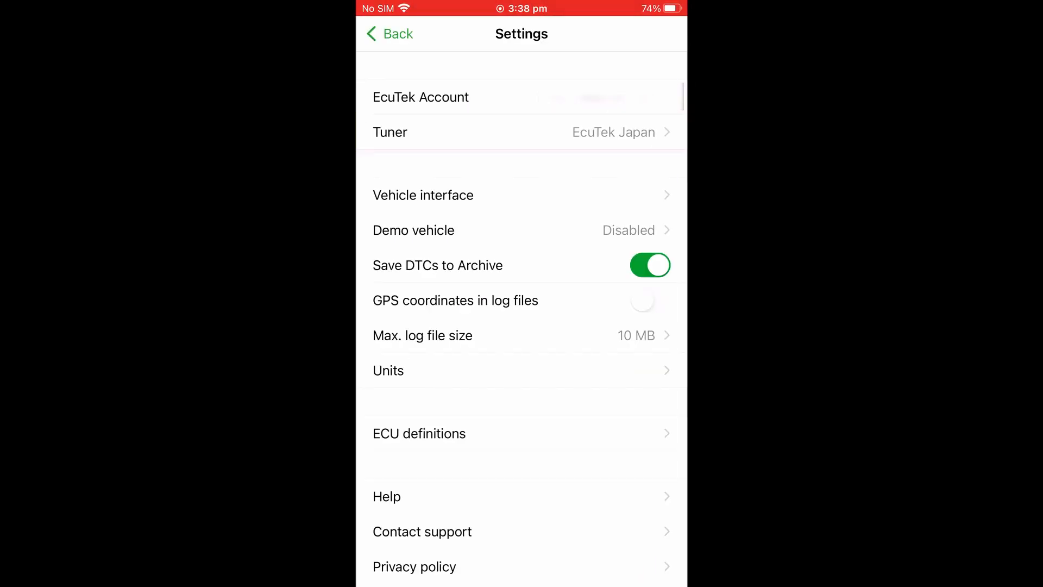
left_click(521, 131)
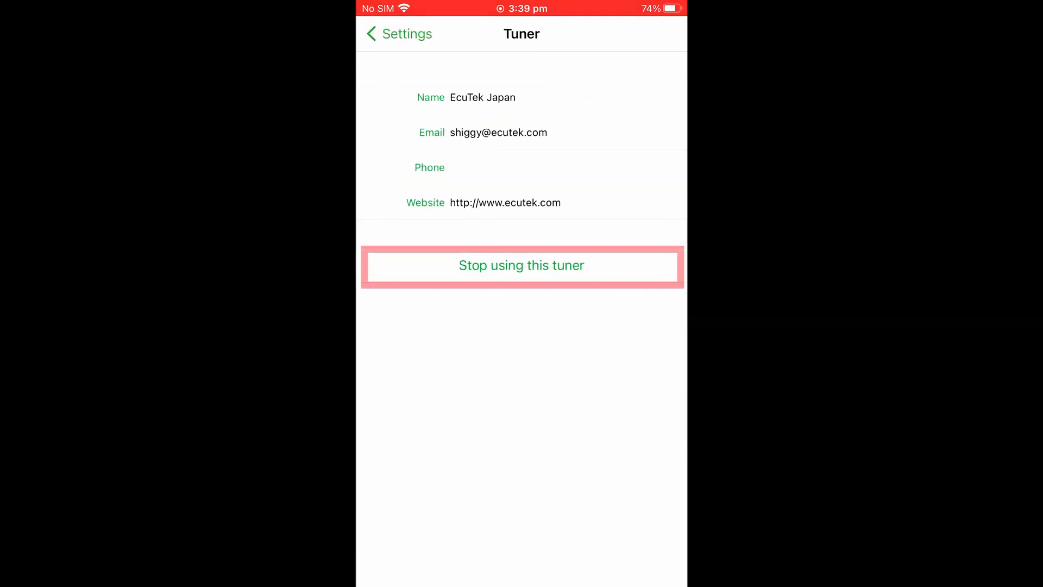
left_click(521, 265)
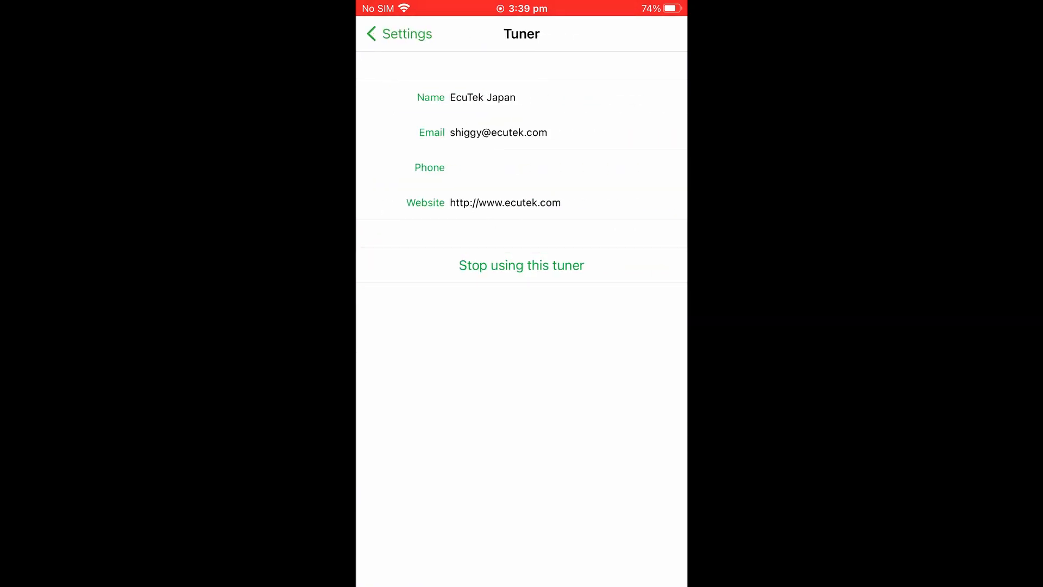
left_click(521, 265)
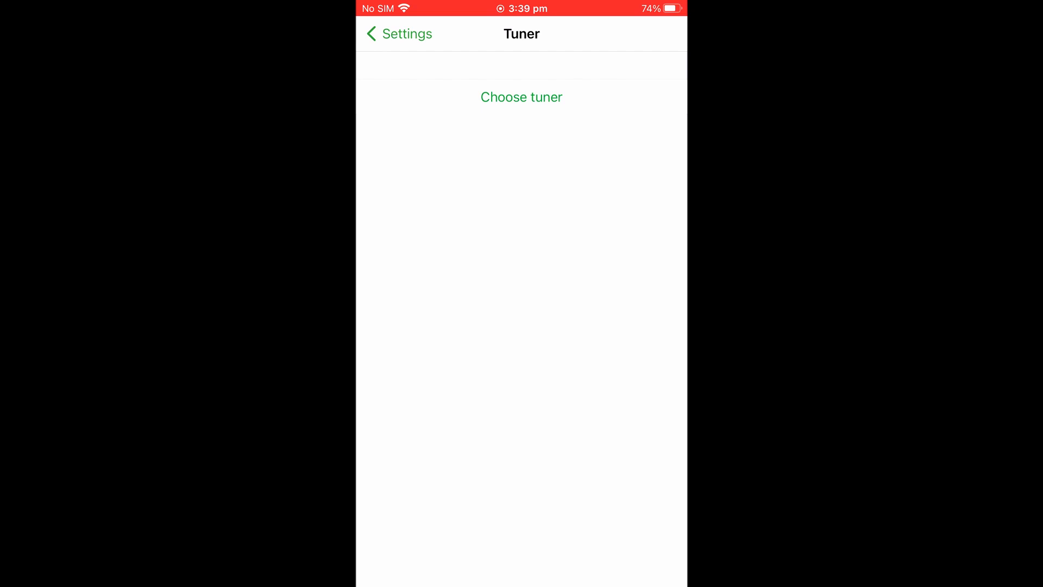
left_click(522, 97)
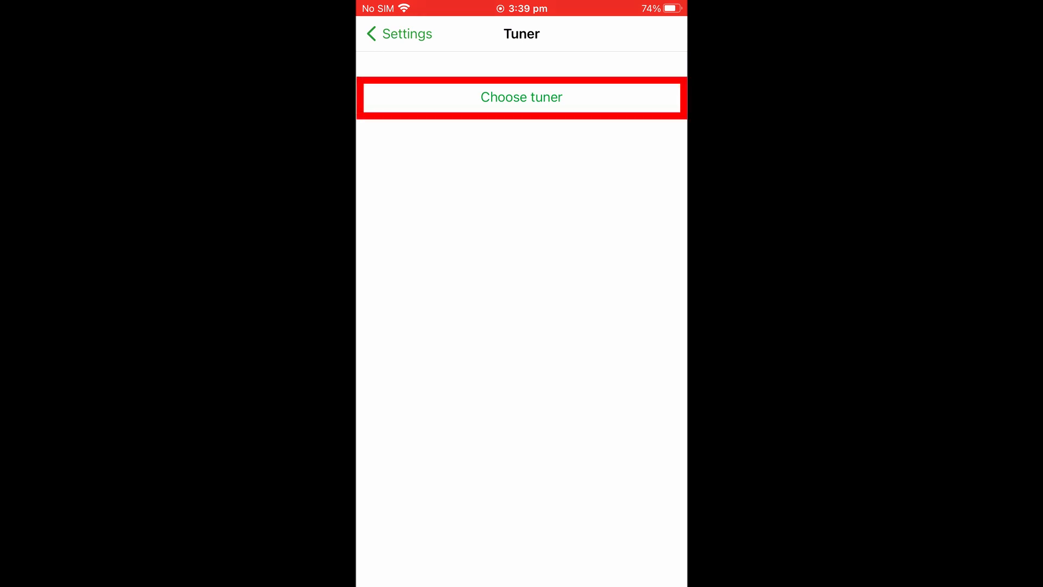
Select EcuTek Japan as the tuner again by searching 'Ecu'.
left_click(521, 97)
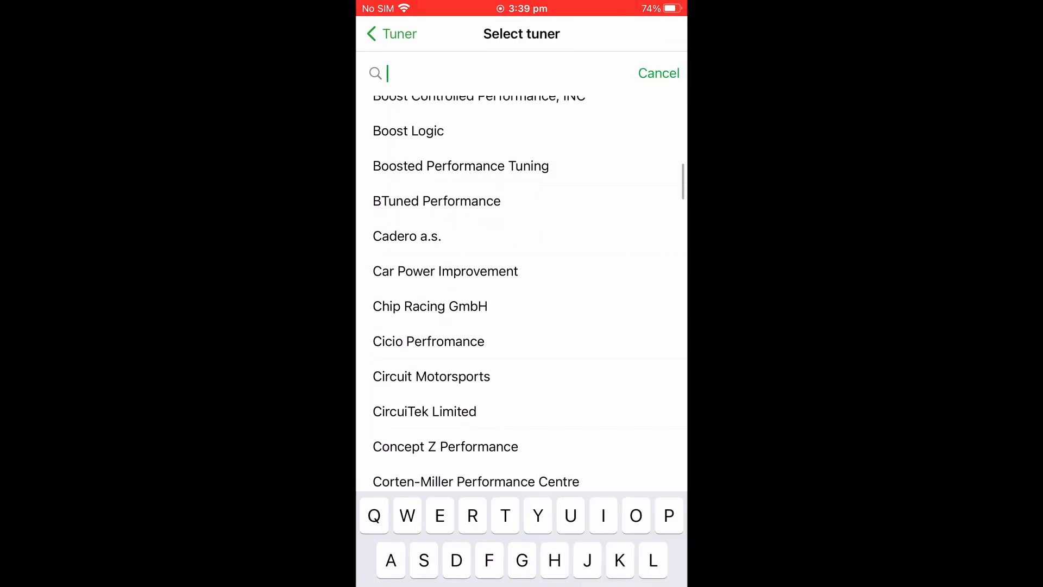
type("Ecu")
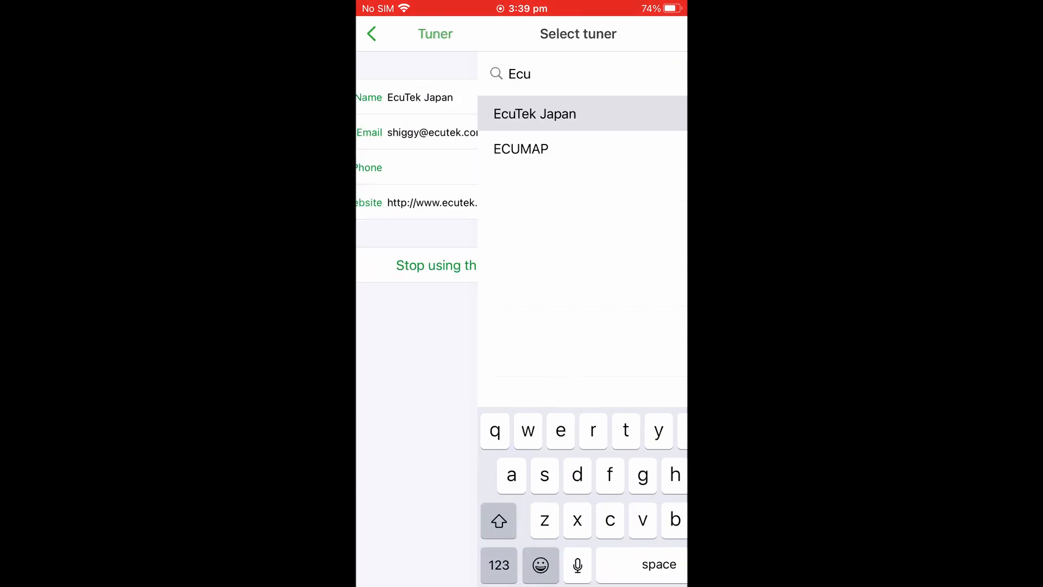
left_click(535, 114)
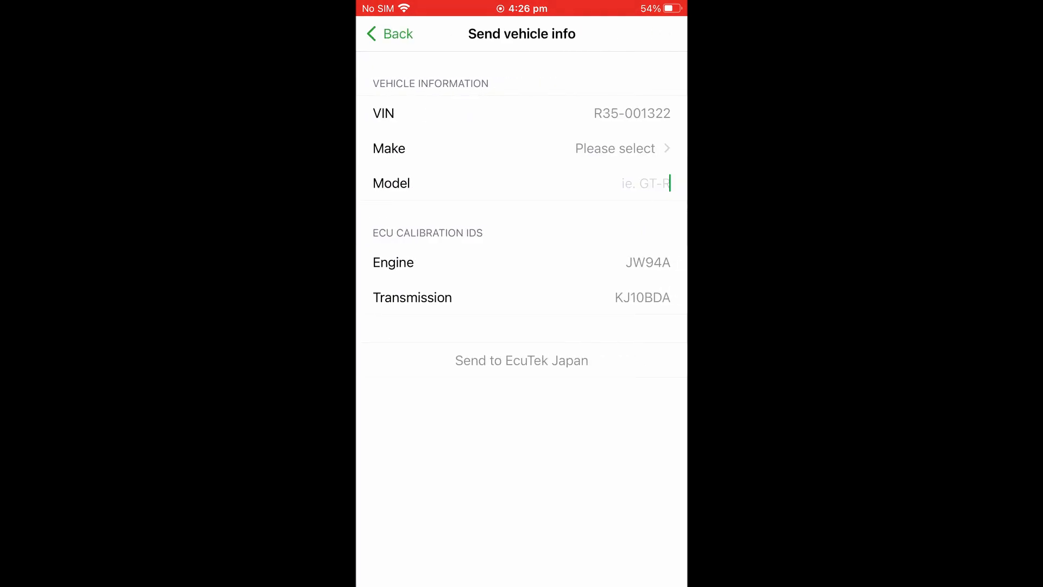
Enter model 'Gtr' and bring up the make list with Nissan ticked.
type("Gtr")
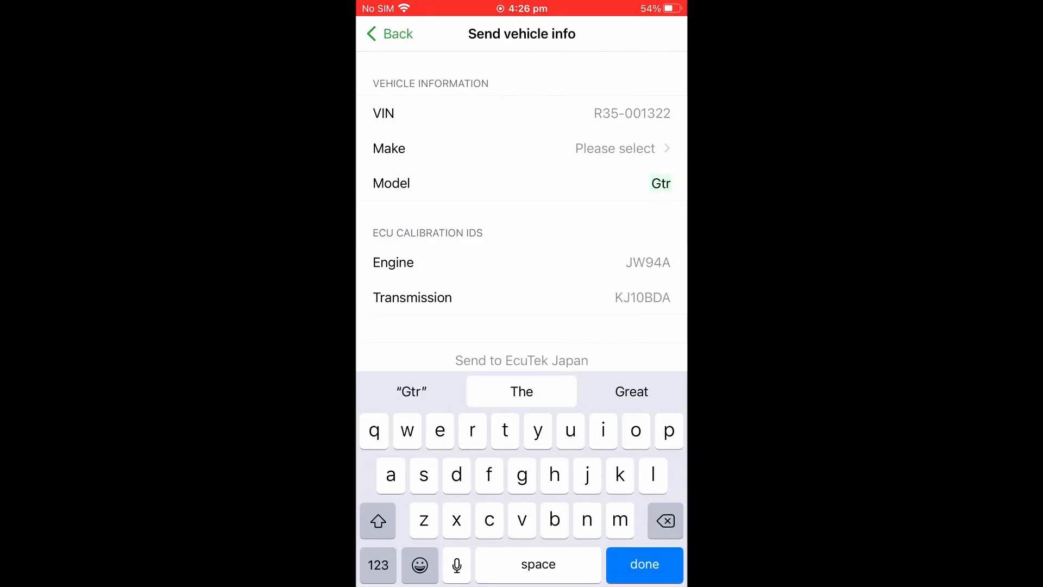
left_click(521, 149)
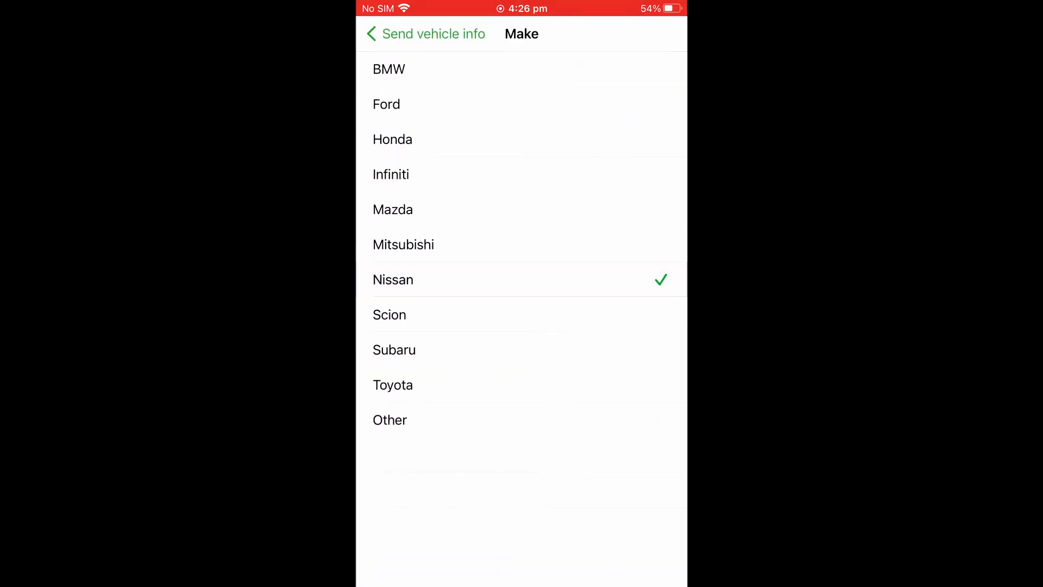